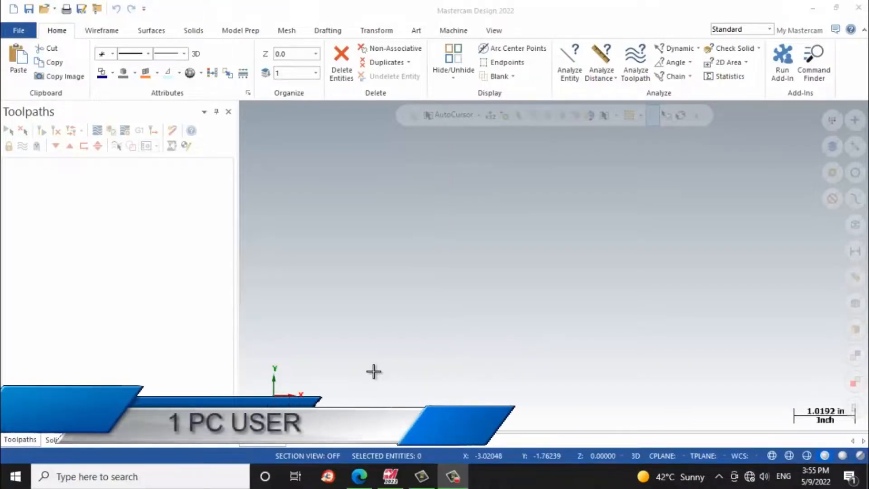
{"action": "mouse_move", "coordinate": [201, 110]}
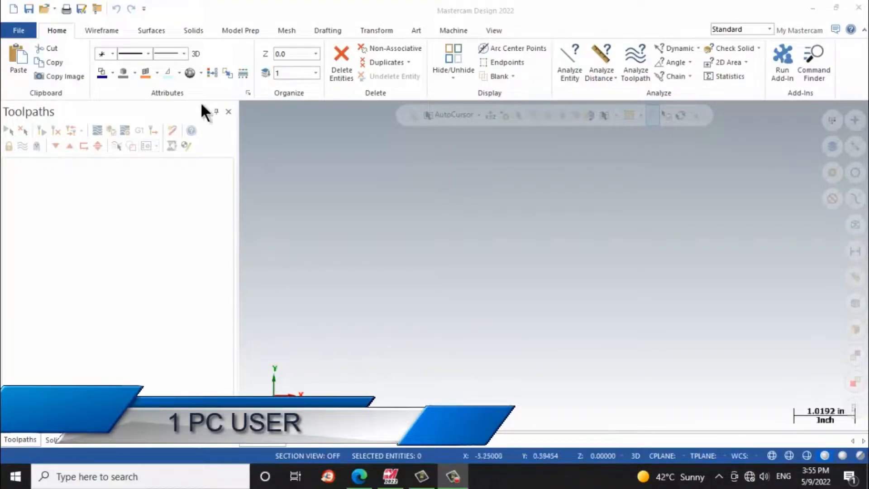
{"action": "mouse_move", "coordinate": [265, 72]}
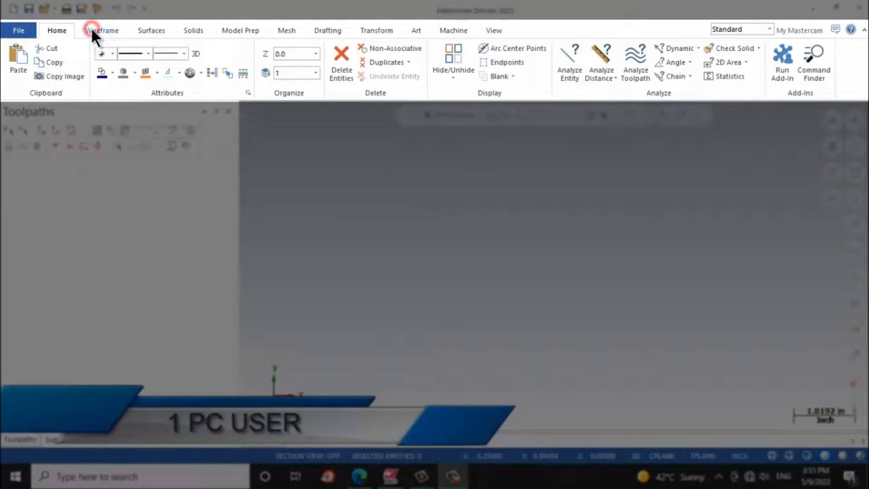
Step: Browse the Surfaces, Solids, Mesh and Transform tool sets, ending on the Wireframe drawing tools
{"action": "left_click", "coordinate": [151, 30]}
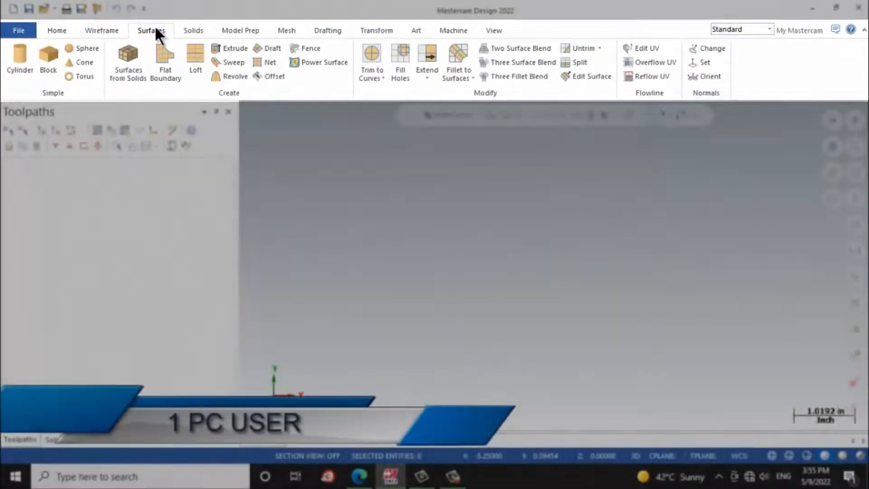
{"action": "left_click", "coordinate": [193, 30]}
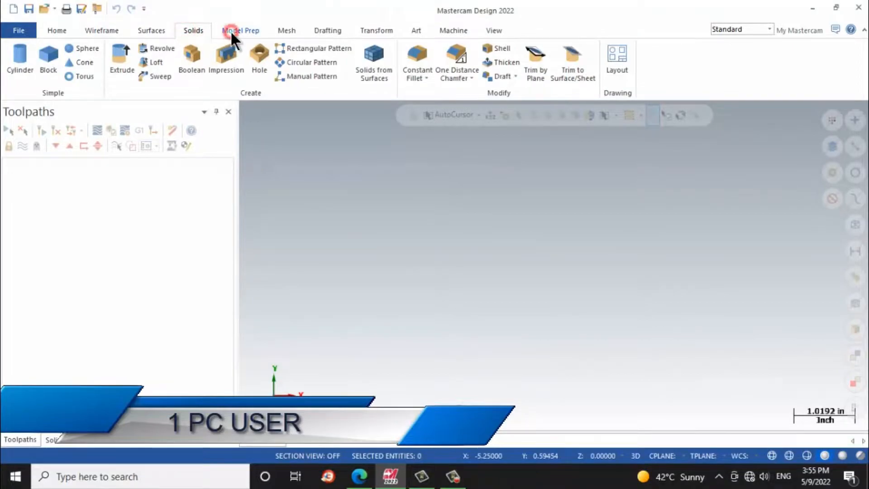
{"action": "left_click", "coordinate": [151, 31]}
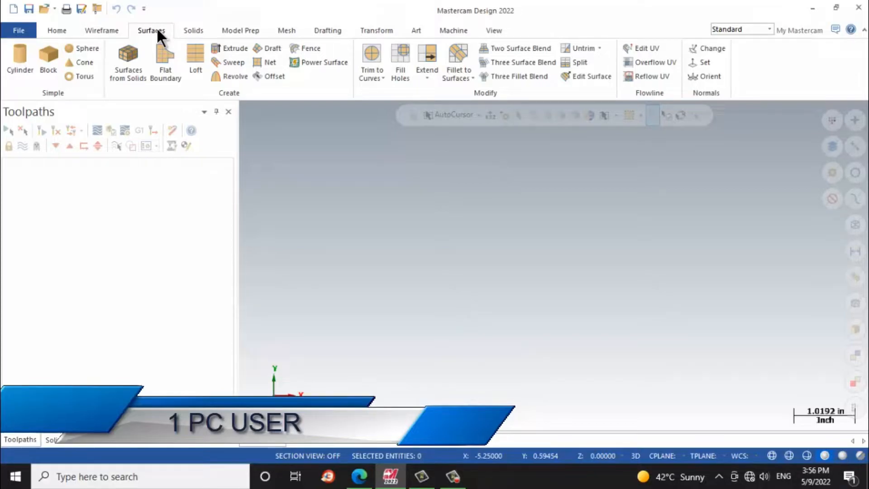
{"action": "left_click", "coordinate": [193, 31]}
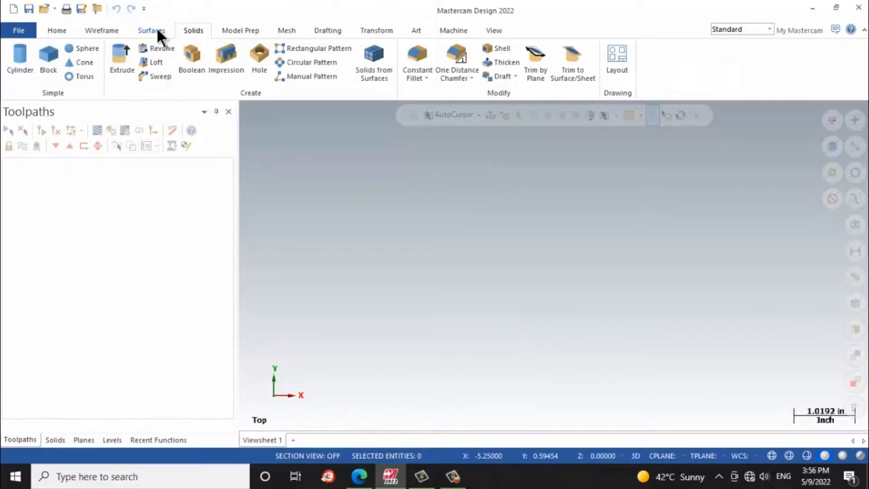
{"action": "left_click", "coordinate": [286, 31]}
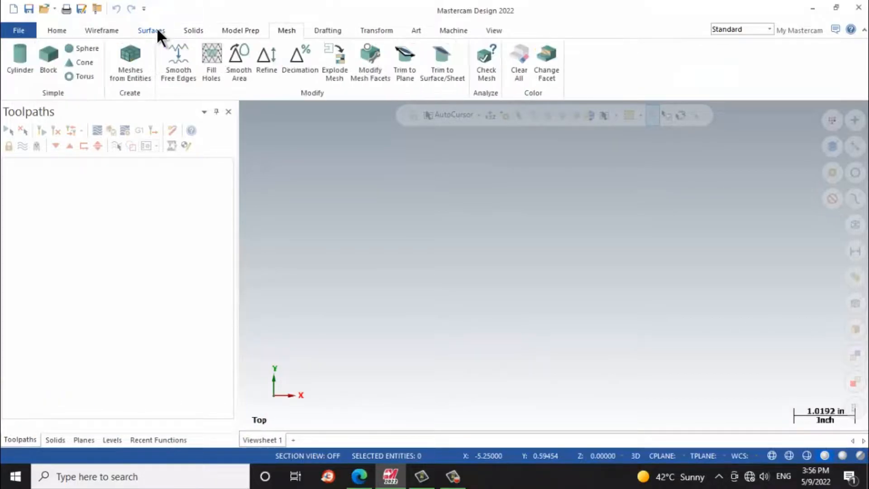
{"action": "left_click", "coordinate": [377, 31]}
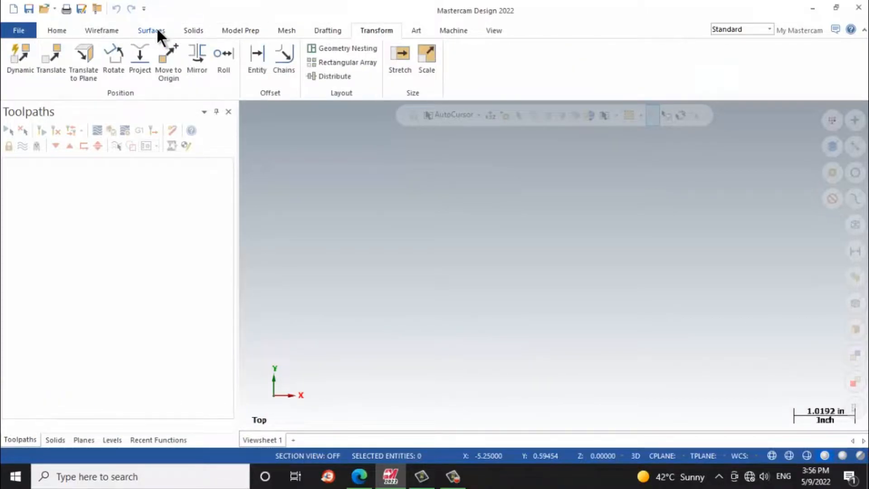
{"action": "left_click", "coordinate": [287, 31]}
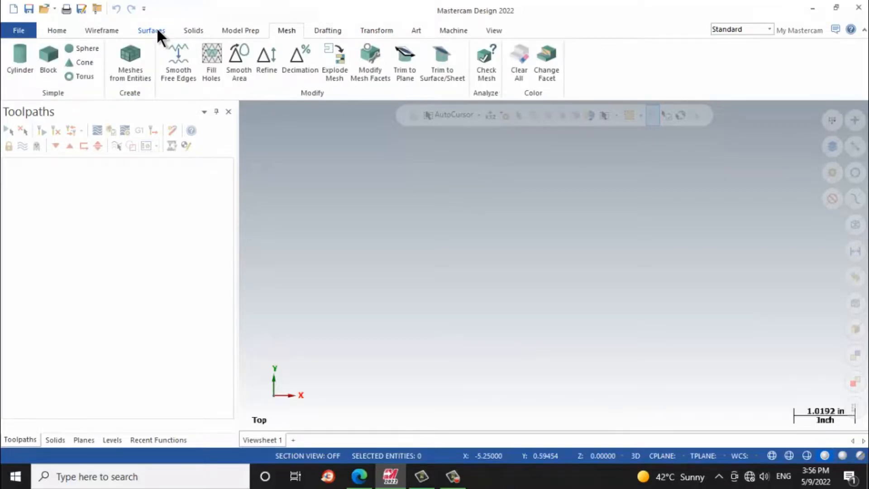
{"action": "left_click", "coordinate": [151, 31]}
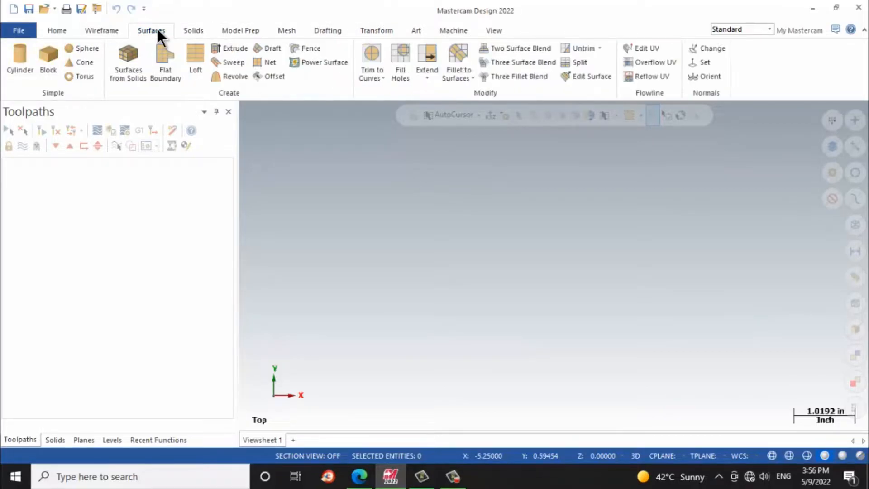
{"action": "left_click", "coordinate": [101, 31]}
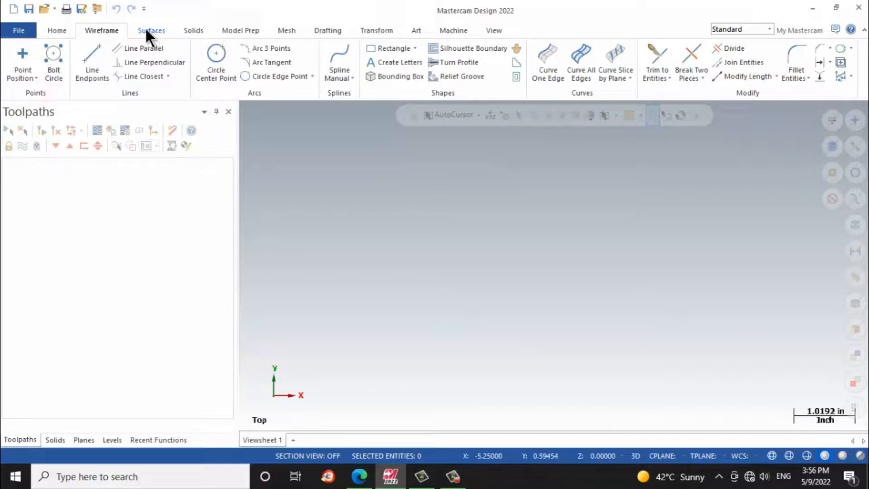
{"action": "mouse_move", "coordinate": [299, 33]}
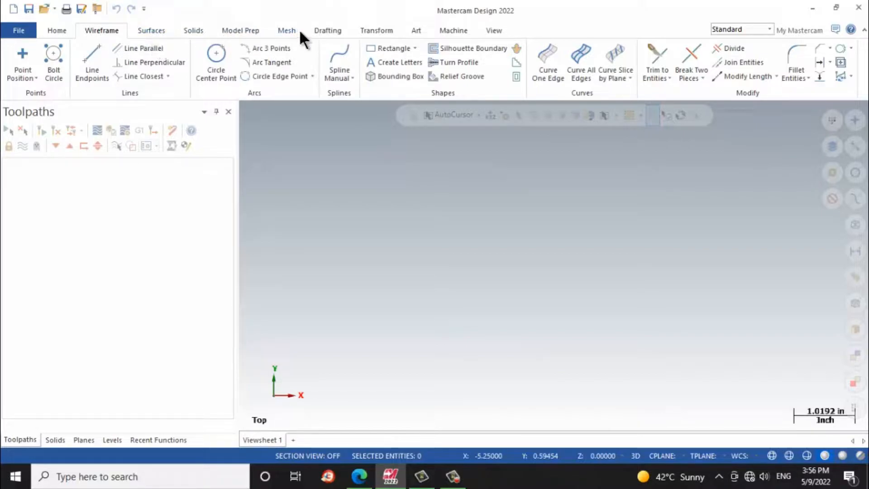
Step: Show the Machine tools and list the available mill machine definitions
{"action": "left_click", "coordinate": [453, 31]}
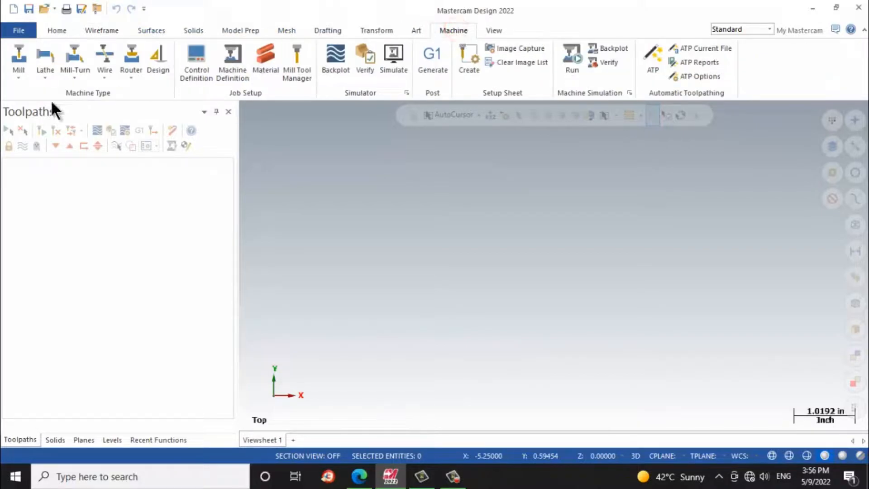
{"action": "mouse_move", "coordinate": [18, 61]}
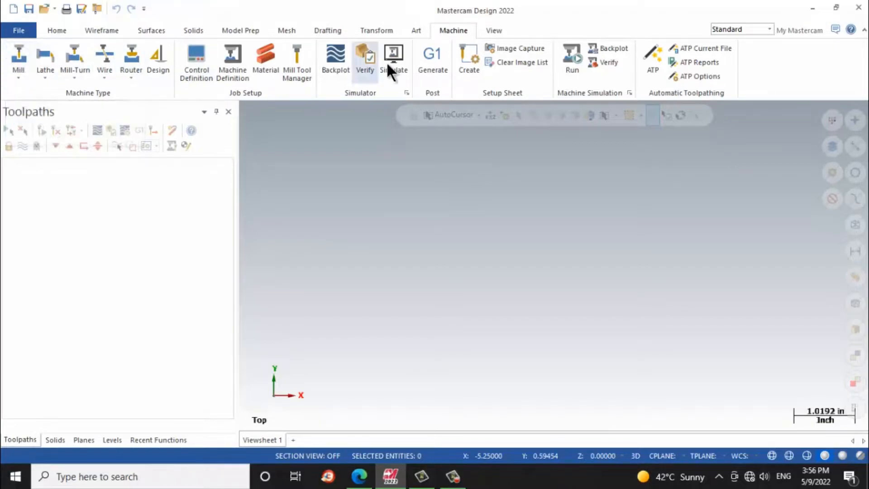
{"action": "mouse_move", "coordinate": [131, 61]}
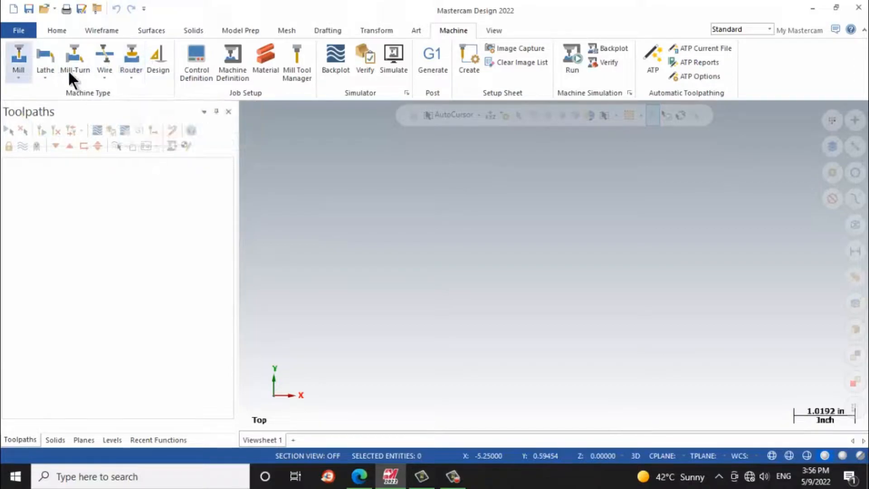
{"action": "mouse_move", "coordinate": [19, 61]}
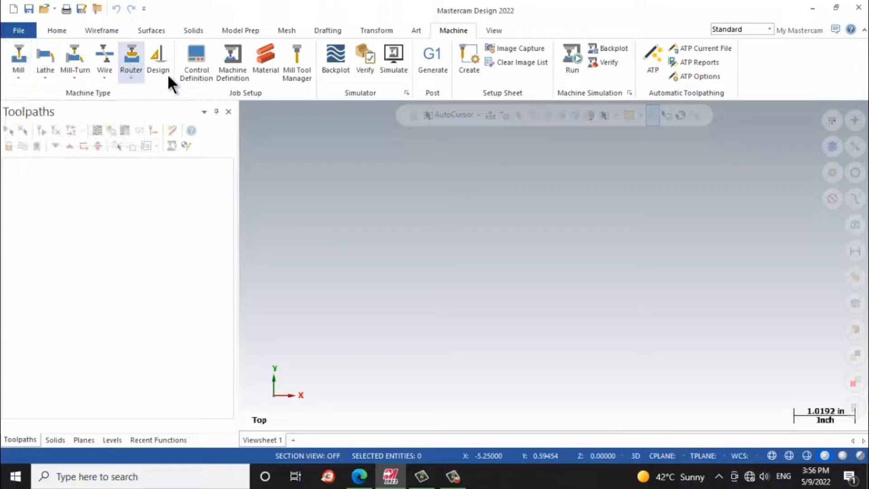
{"action": "mouse_move", "coordinate": [75, 60]}
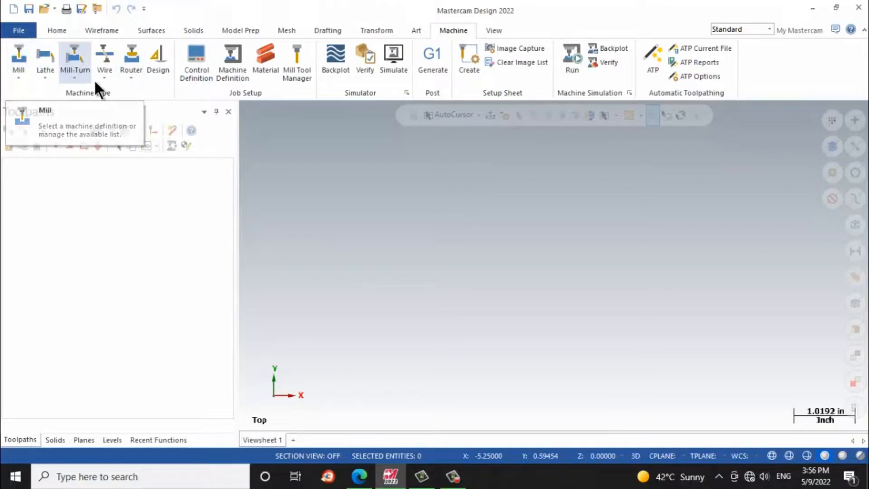
{"action": "mouse_move", "coordinate": [45, 61]}
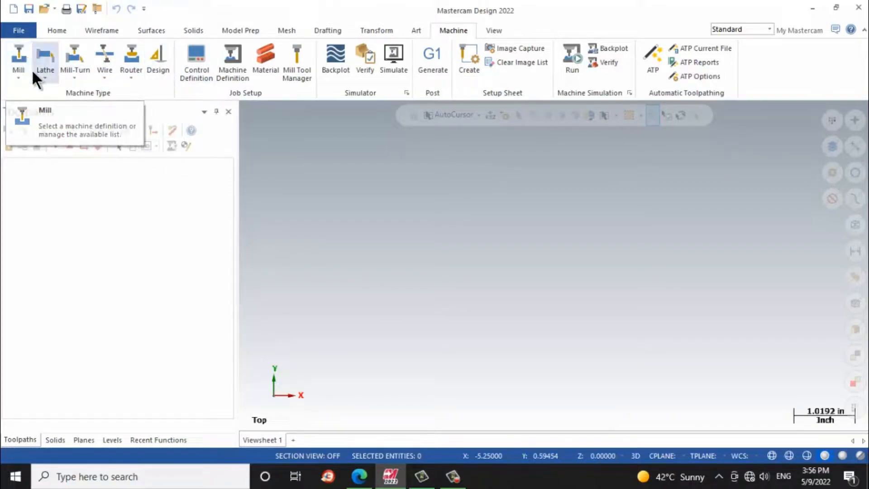
{"action": "mouse_move", "coordinate": [46, 60]}
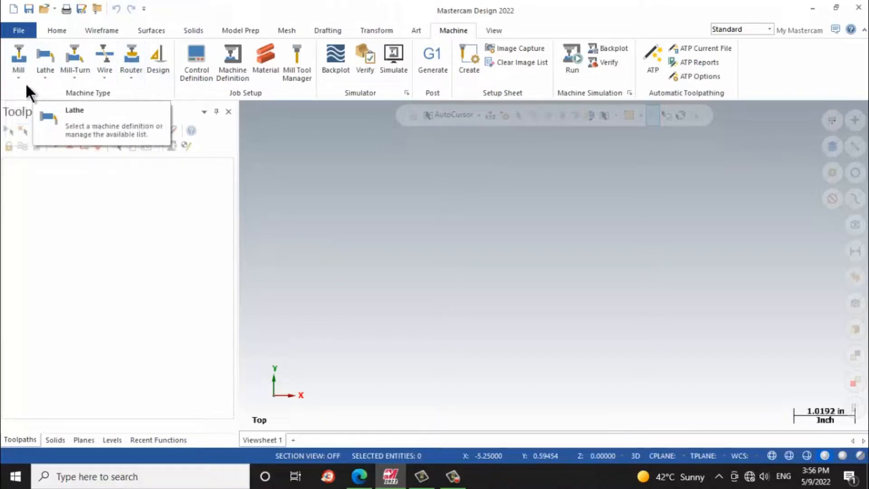
{"action": "left_click", "coordinate": [18, 60]}
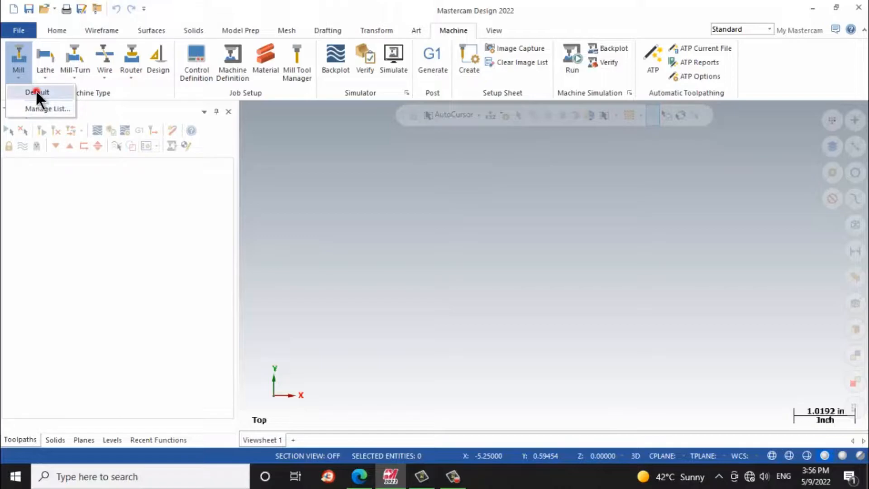
Step: Choose the default mill machine, expand the full toolpath gallery, then collapse it again
{"action": "left_click", "coordinate": [38, 93]}
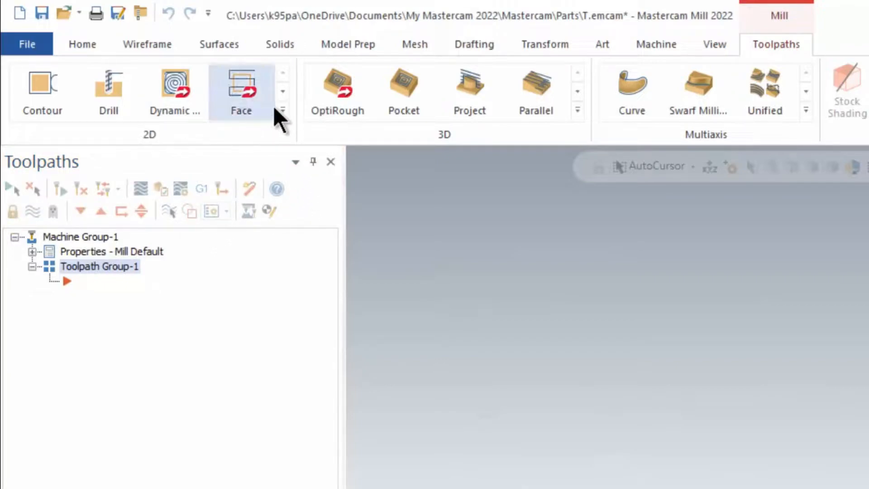
{"action": "mouse_move", "coordinate": [282, 117]}
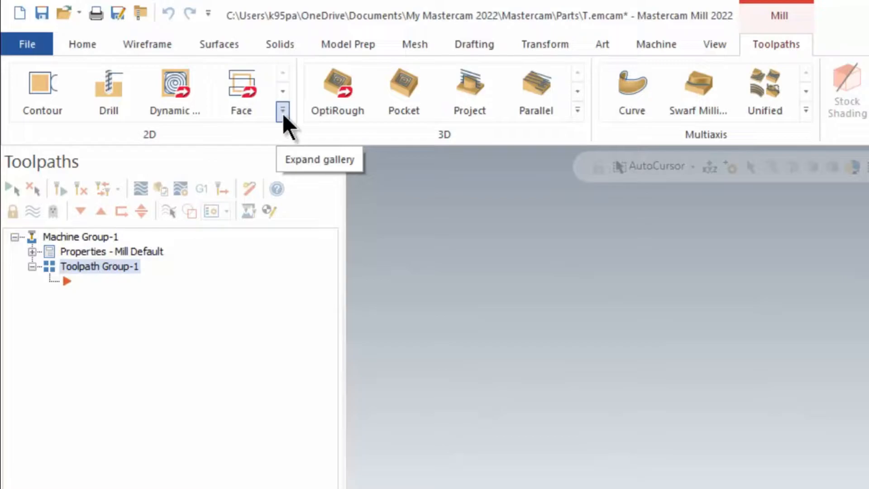
{"action": "left_click", "coordinate": [282, 109]}
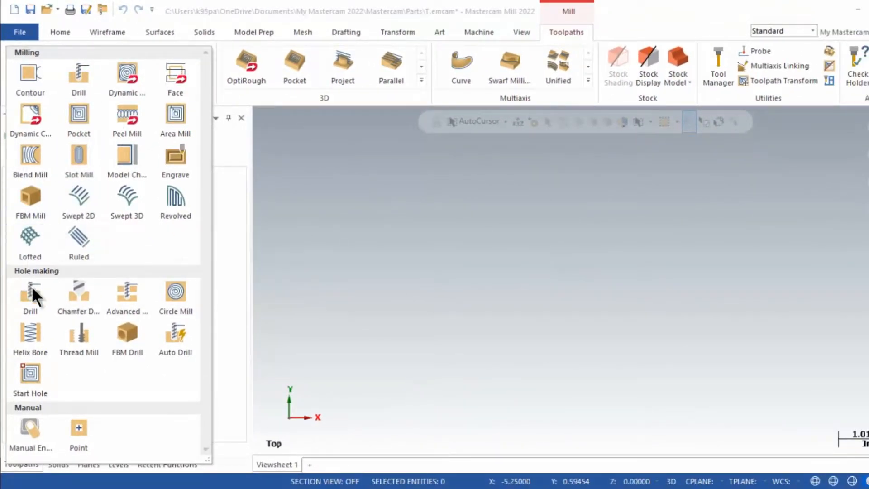
{"action": "mouse_move", "coordinate": [30, 199]}
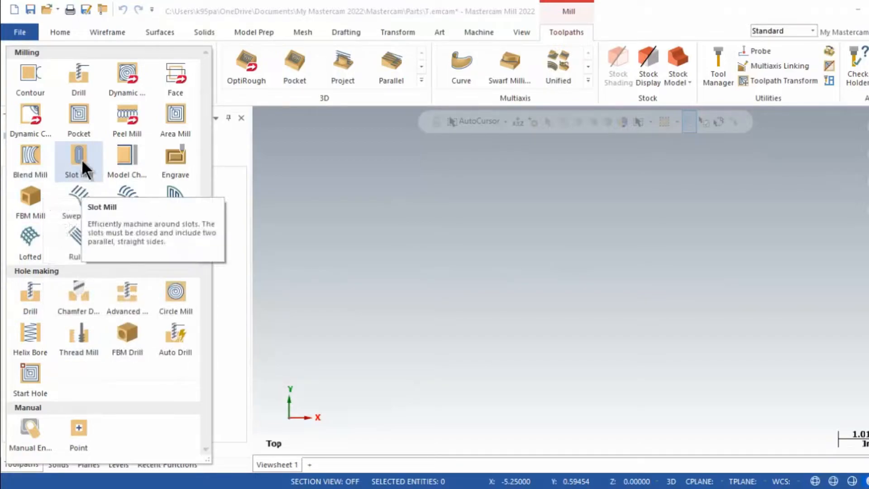
{"action": "mouse_move", "coordinate": [127, 120]}
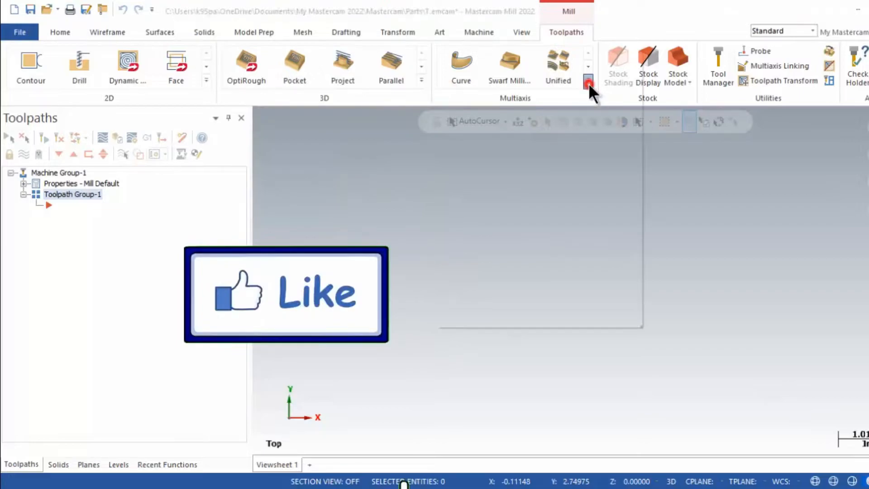
{"action": "left_click", "coordinate": [588, 84]}
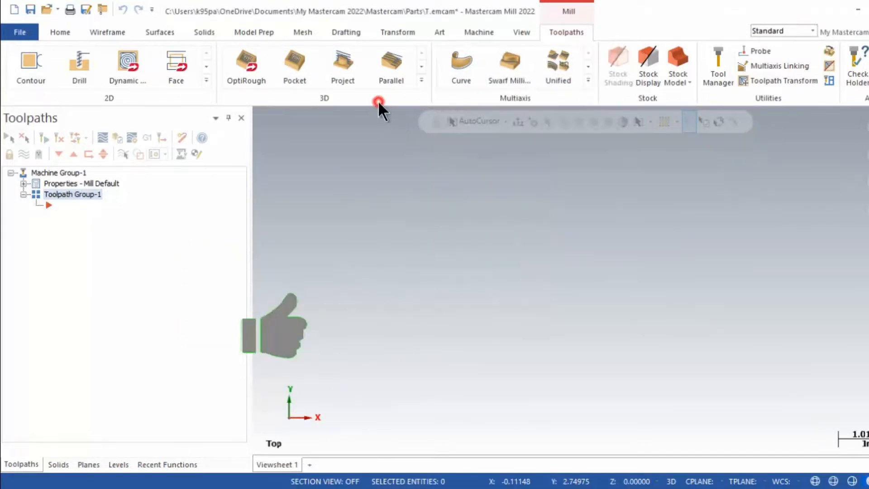
Step: In Customize the Ribbon, add a new custom group under the Wireframe tab
{"action": "left_click", "coordinate": [60, 32]}
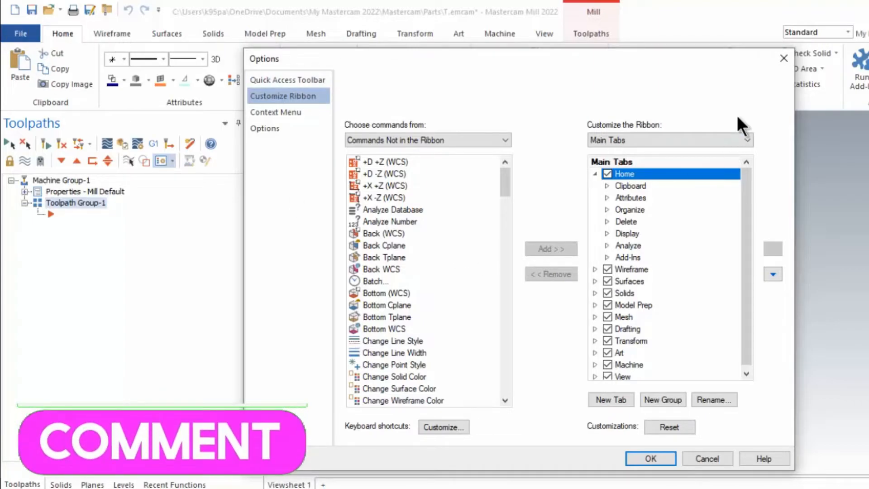
{"action": "left_click", "coordinate": [111, 34]}
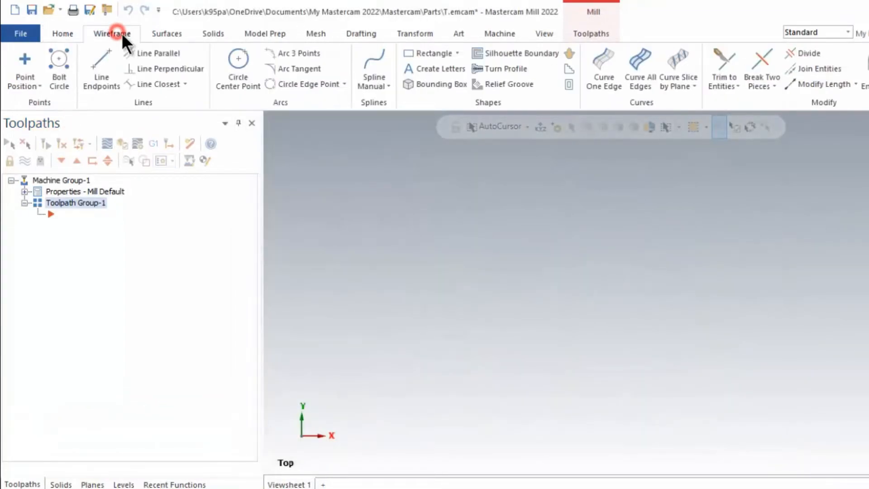
{"action": "left_click", "coordinate": [101, 66]}
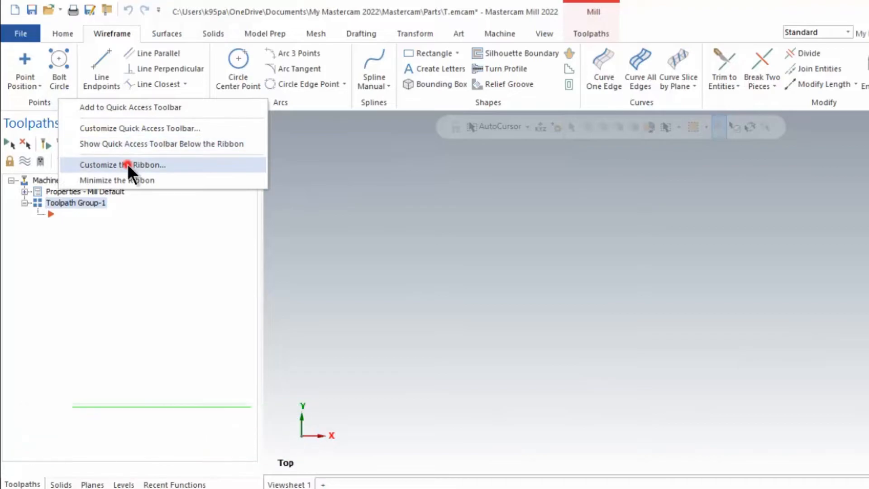
{"action": "left_click", "coordinate": [122, 164]}
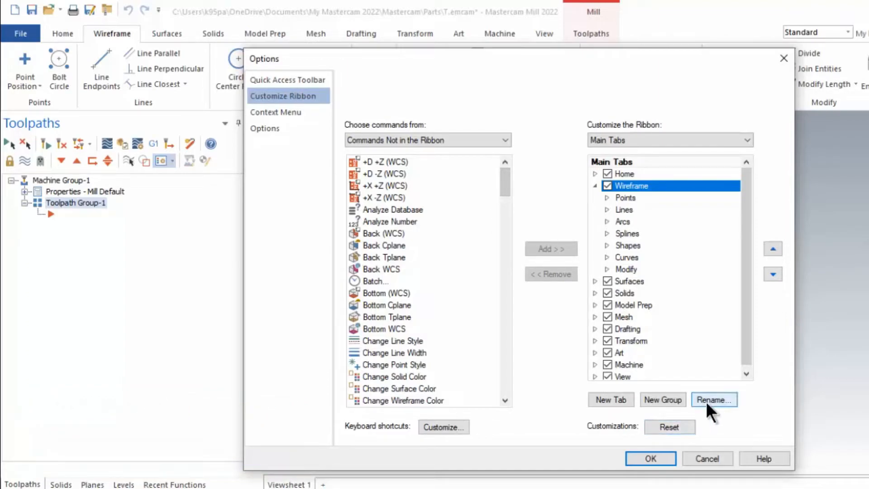
{"action": "left_click", "coordinate": [662, 399]}
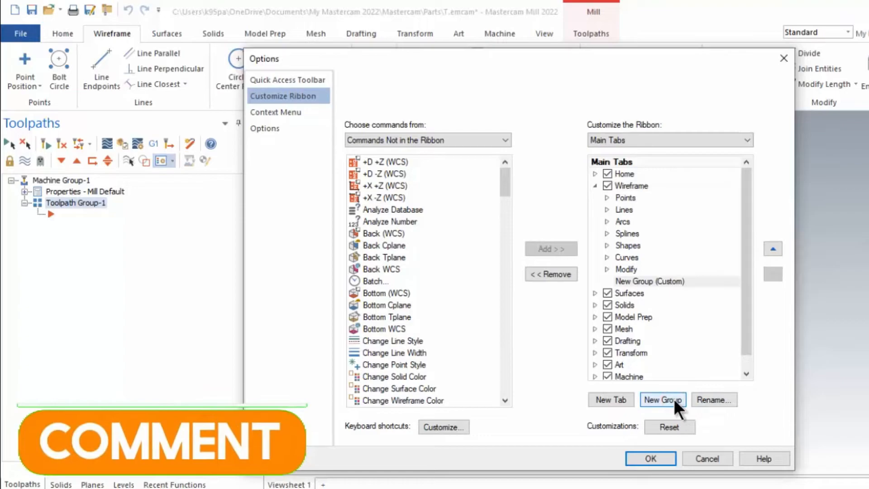
{"action": "mouse_move", "coordinate": [671, 295]}
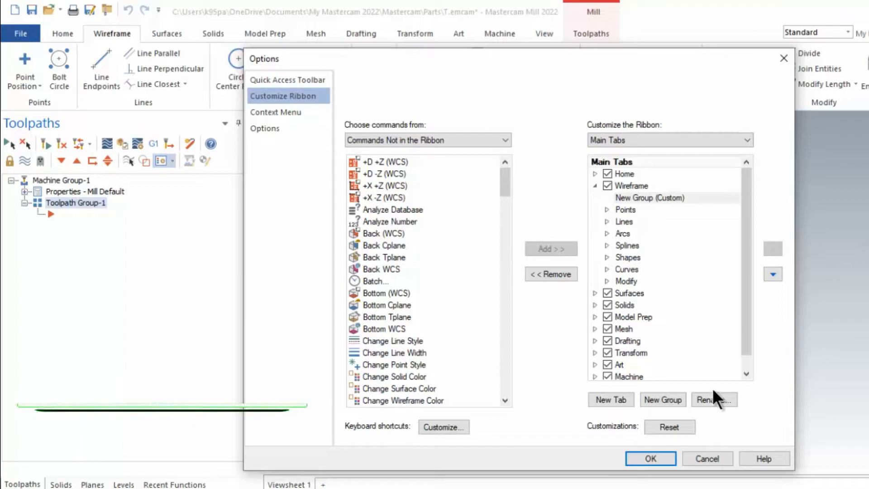
Step: Rename the new custom group to 'lerning' and confirm
{"action": "left_click", "coordinate": [714, 399]}
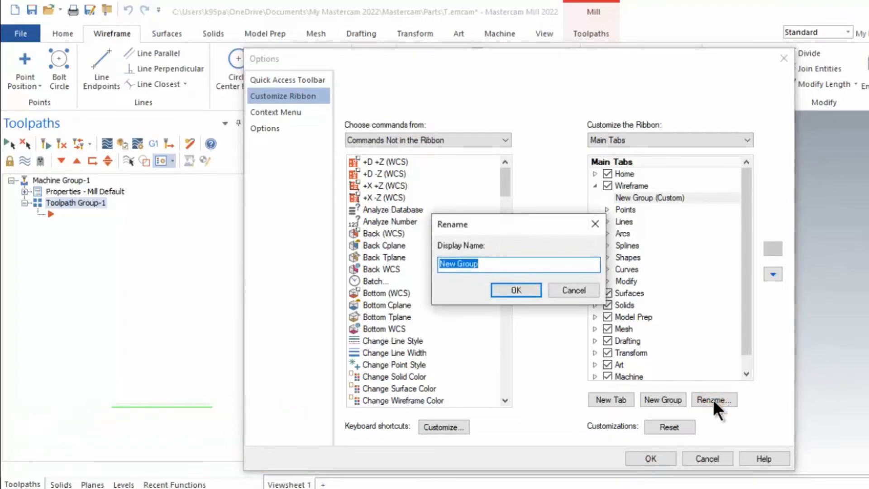
{"action": "type", "text": "lef"}
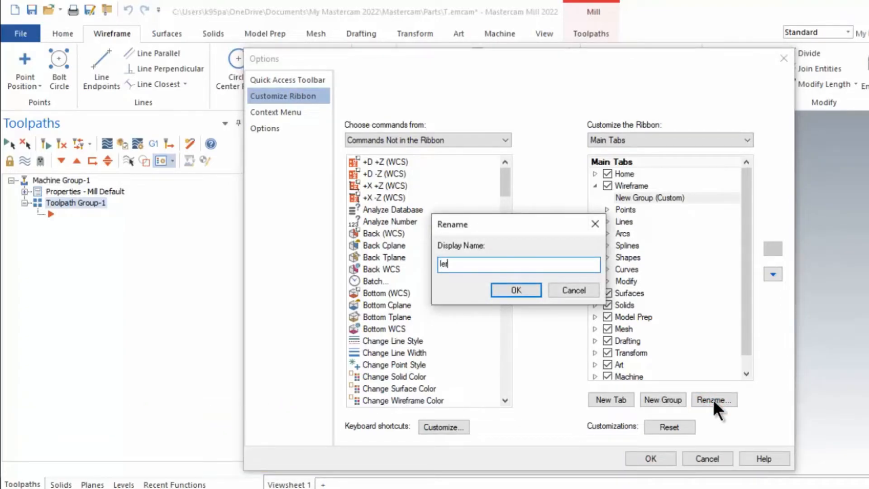
{"action": "type", "text": "erning"}
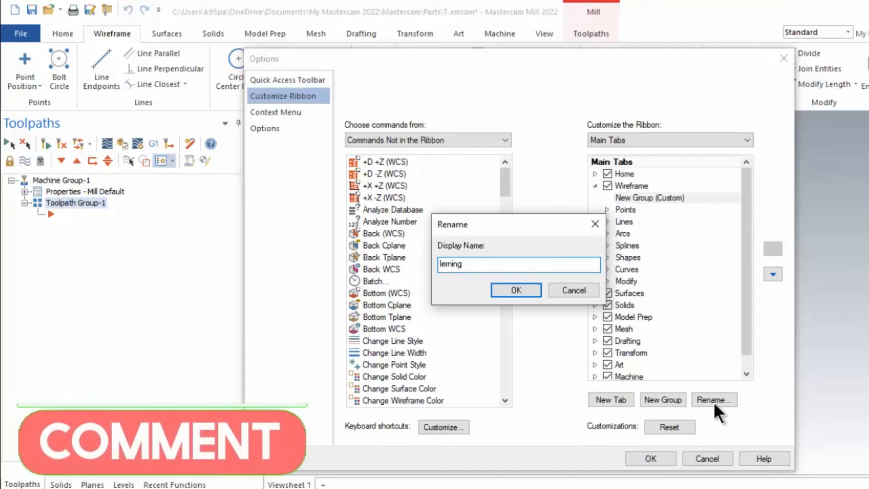
{"action": "left_click", "coordinate": [515, 290]}
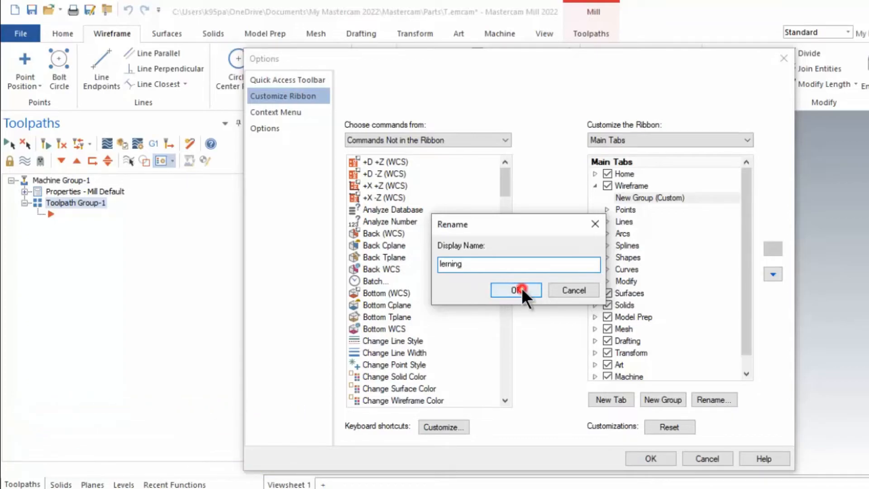
{"action": "left_click", "coordinate": [515, 290]}
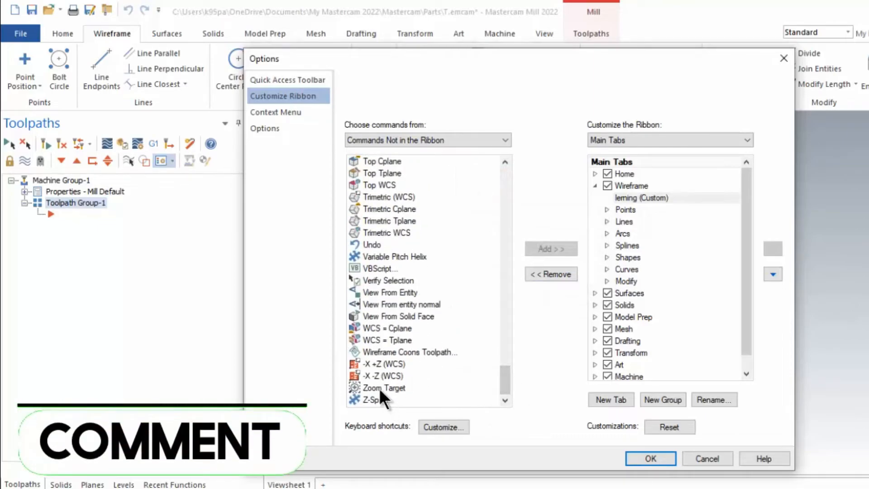
Step: Add the Zoom Target command to the lerning group and apply the ribbon changes
{"action": "left_click", "coordinate": [383, 387]}
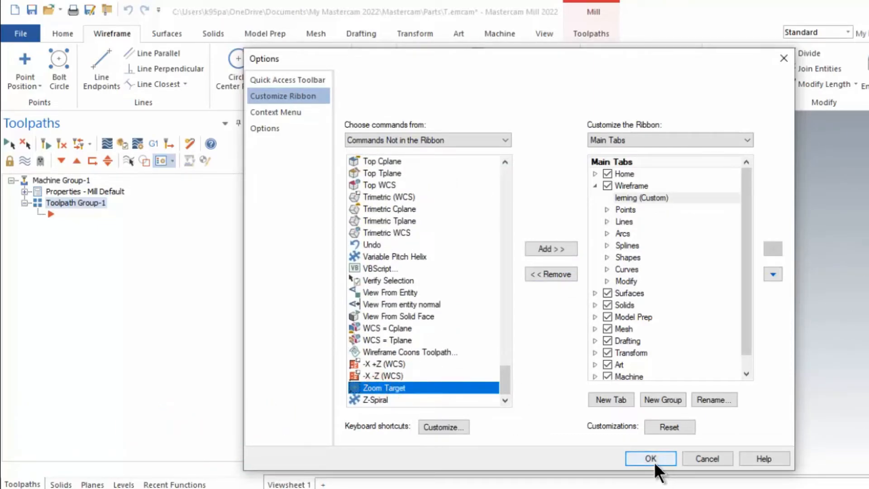
{"action": "left_click", "coordinate": [549, 248]}
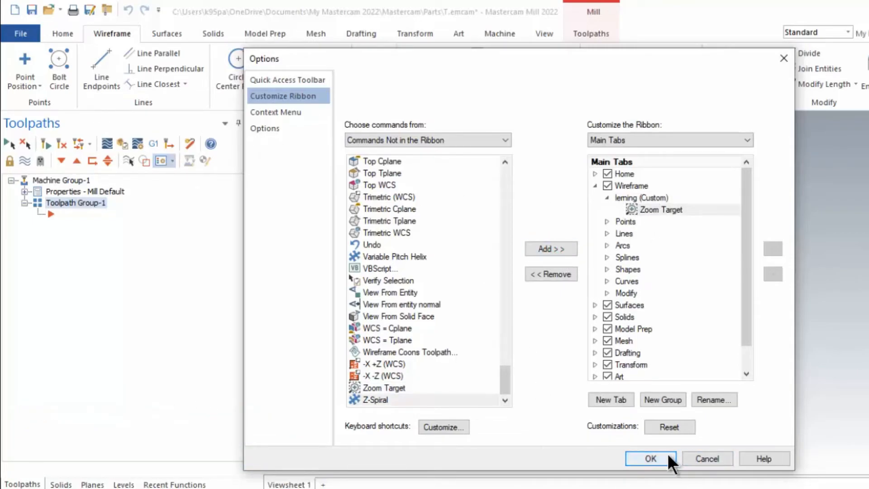
{"action": "left_click", "coordinate": [649, 457]}
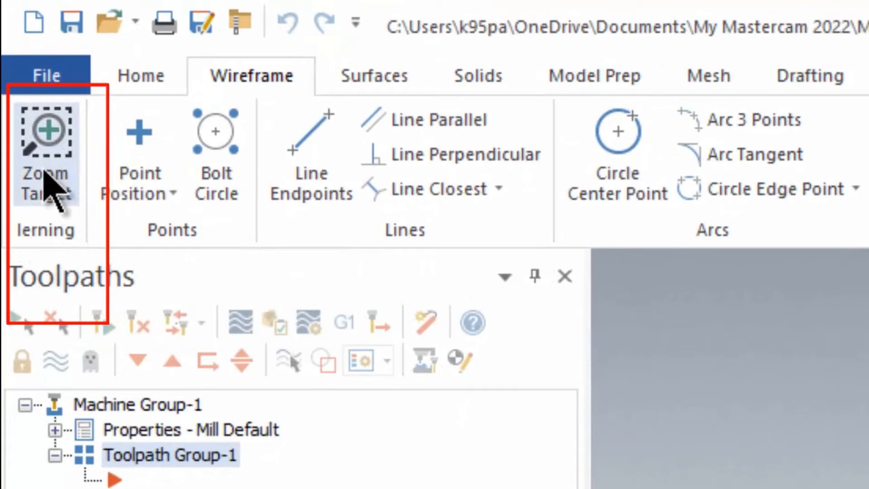
{"action": "right_click", "coordinate": [46, 130]}
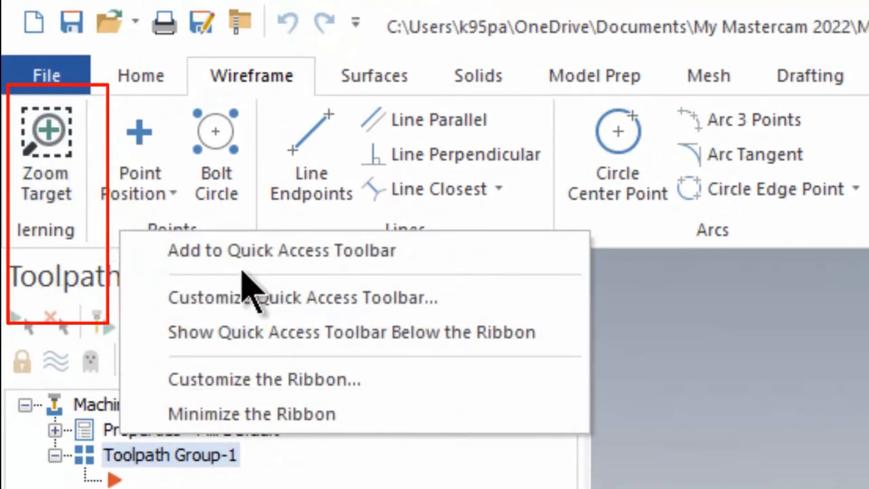
Step: Remove the lerning group from Wireframe in Customize the Ribbon and apply
{"action": "left_click", "coordinate": [264, 379]}
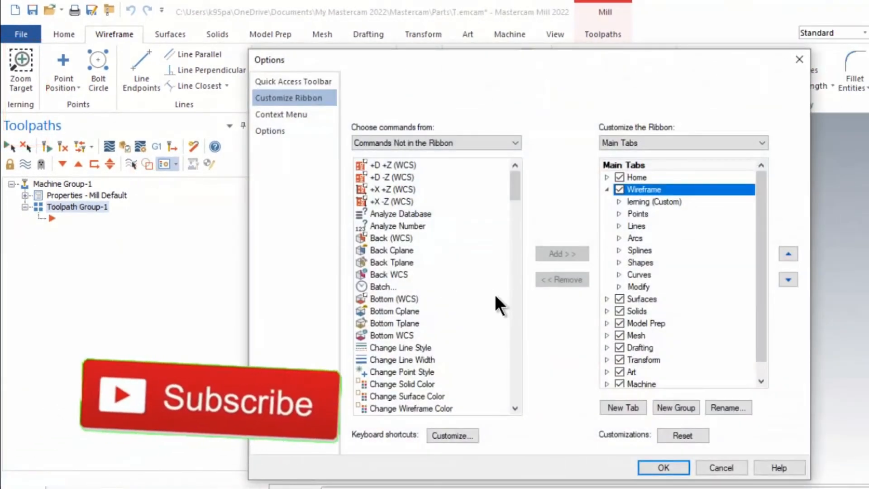
{"action": "left_click", "coordinate": [653, 201]}
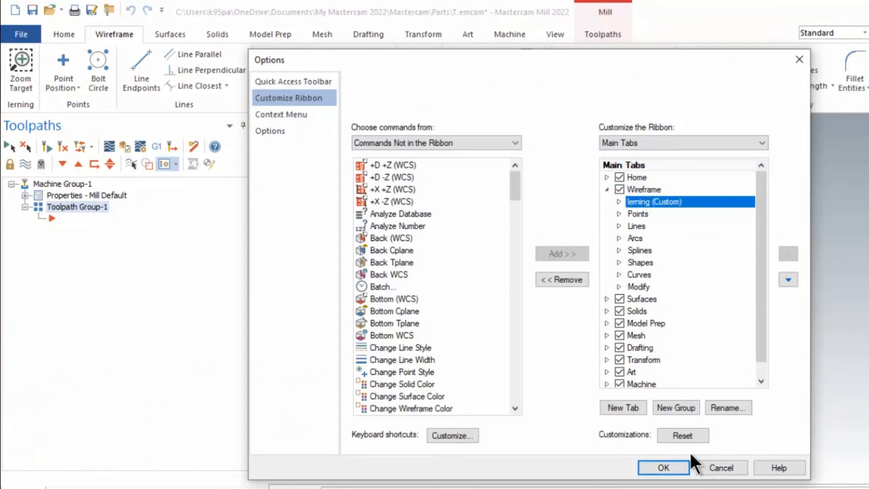
{"action": "left_click", "coordinate": [561, 279]}
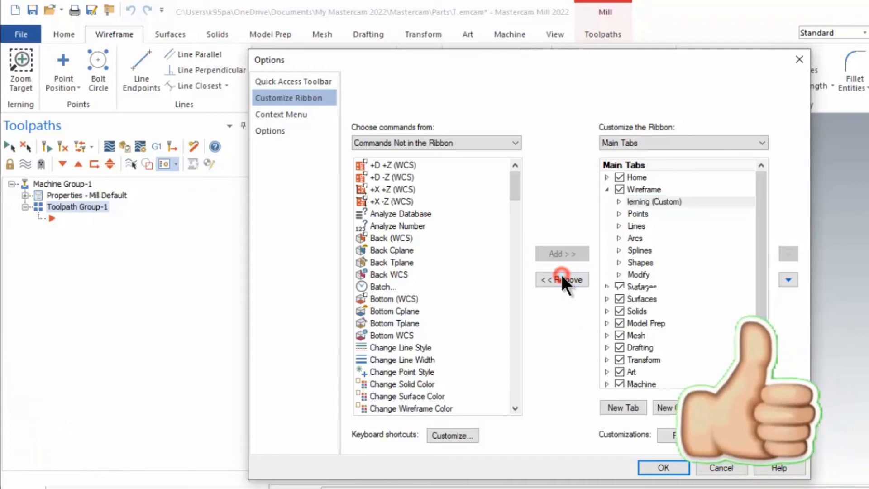
{"action": "left_click", "coordinate": [561, 279]}
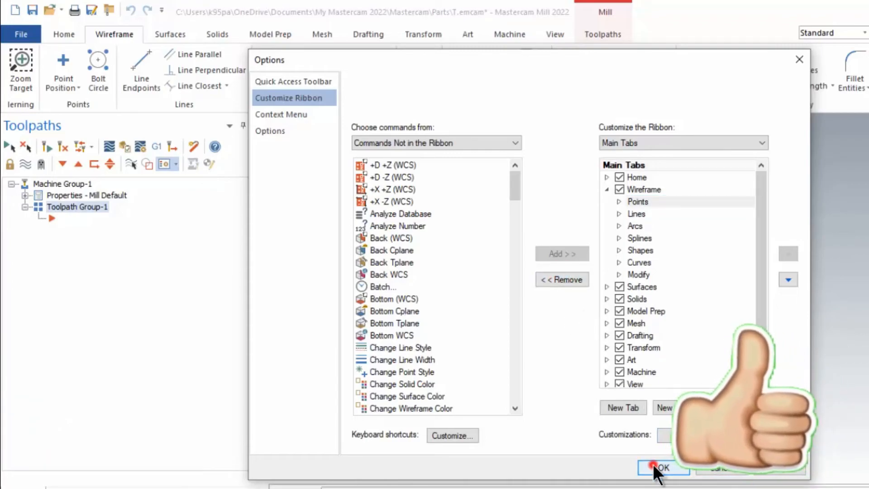
{"action": "left_click", "coordinate": [662, 466]}
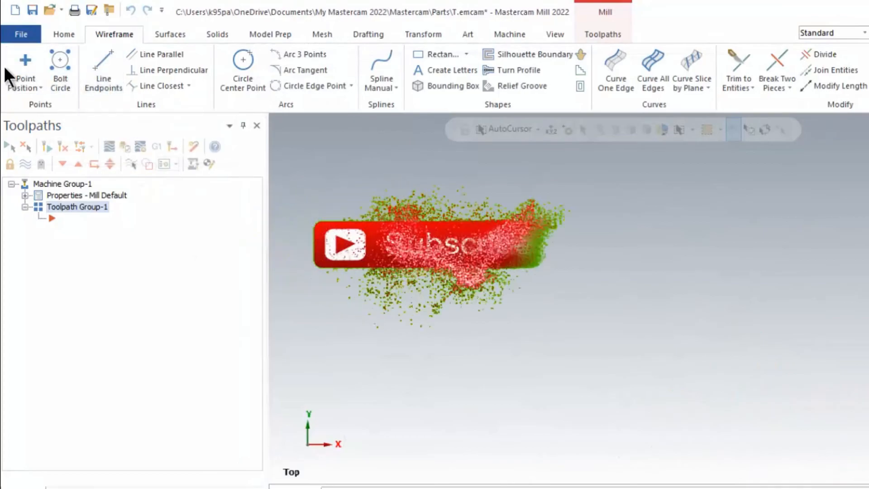
{"action": "mouse_move", "coordinate": [161, 85]}
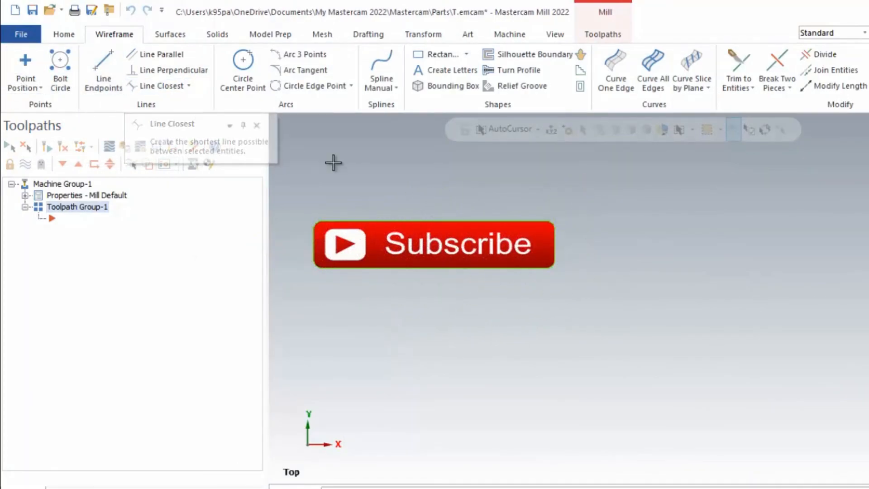